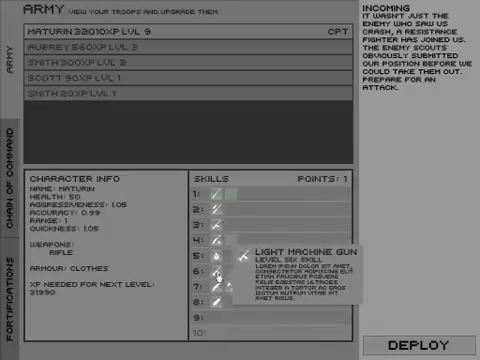
mouse_move(214, 264)
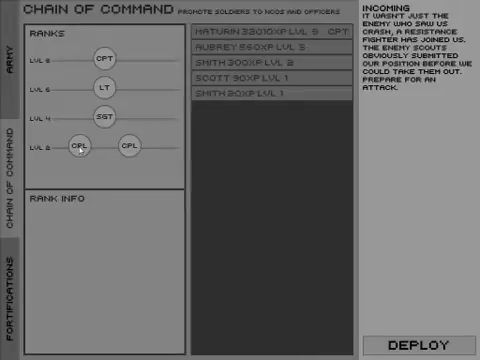
- Switch the army screen to the Chain of Command view with its rank slots
left_click(78, 148)
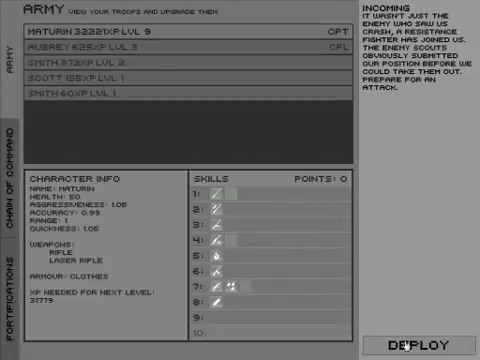
- Deploy the equipped squad so it takes position around the central base
left_click(424, 338)
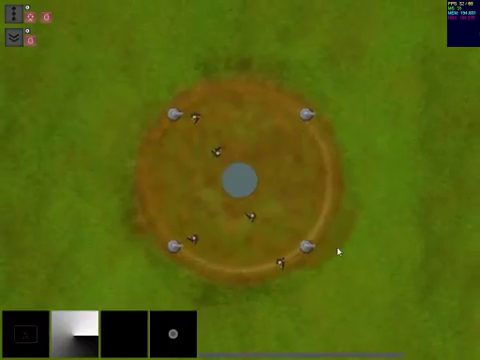